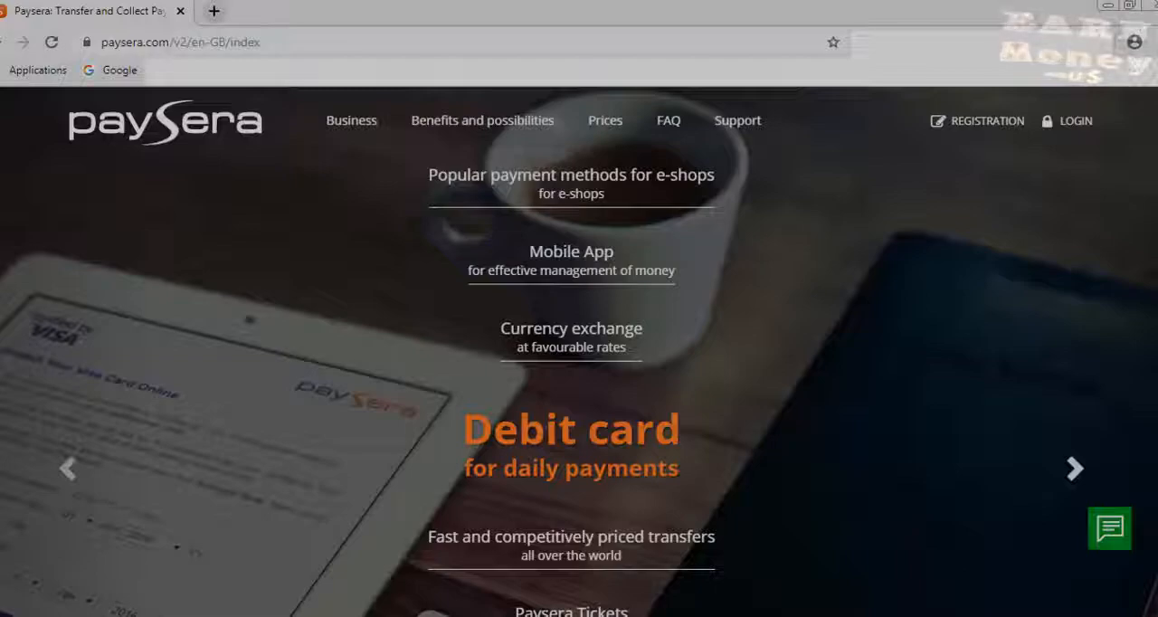
Submit the sign-up form, then follow the activation link from the emailed message in Gmail.
click(987, 120)
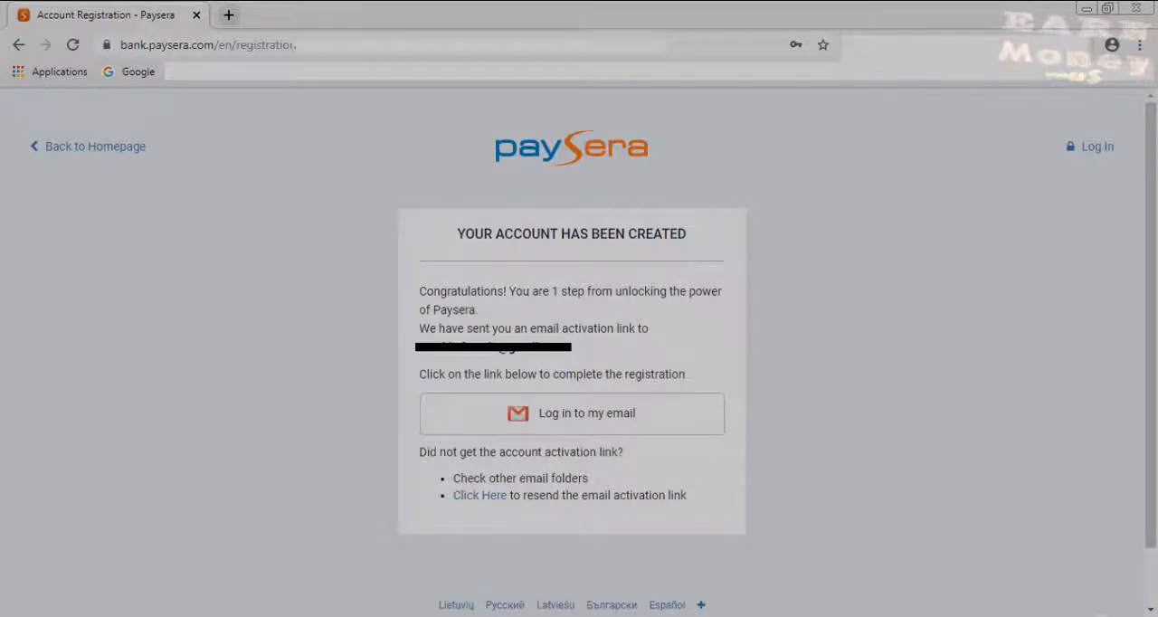
click(571, 414)
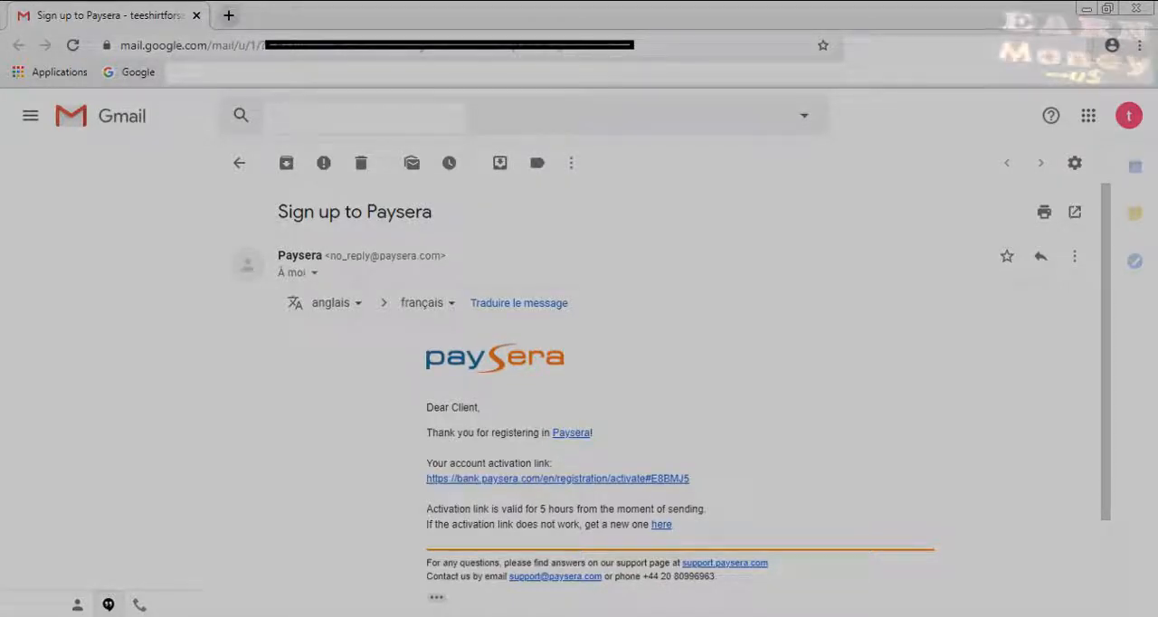
click(557, 478)
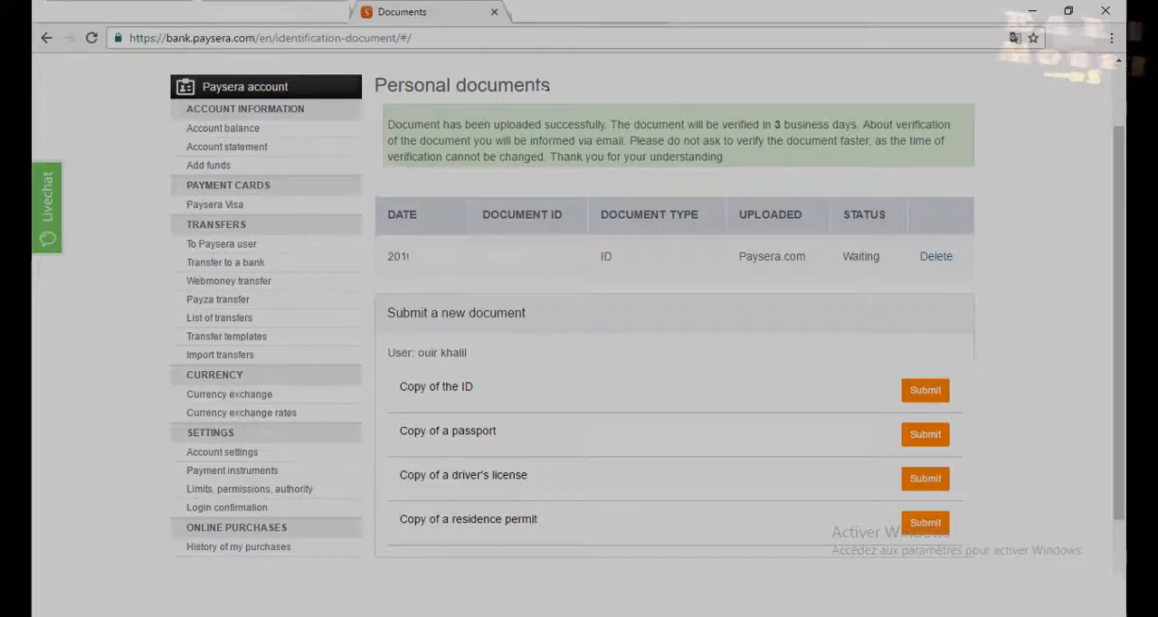
Select identification level 3 Standard from the levels and limits choices.
click(925, 390)
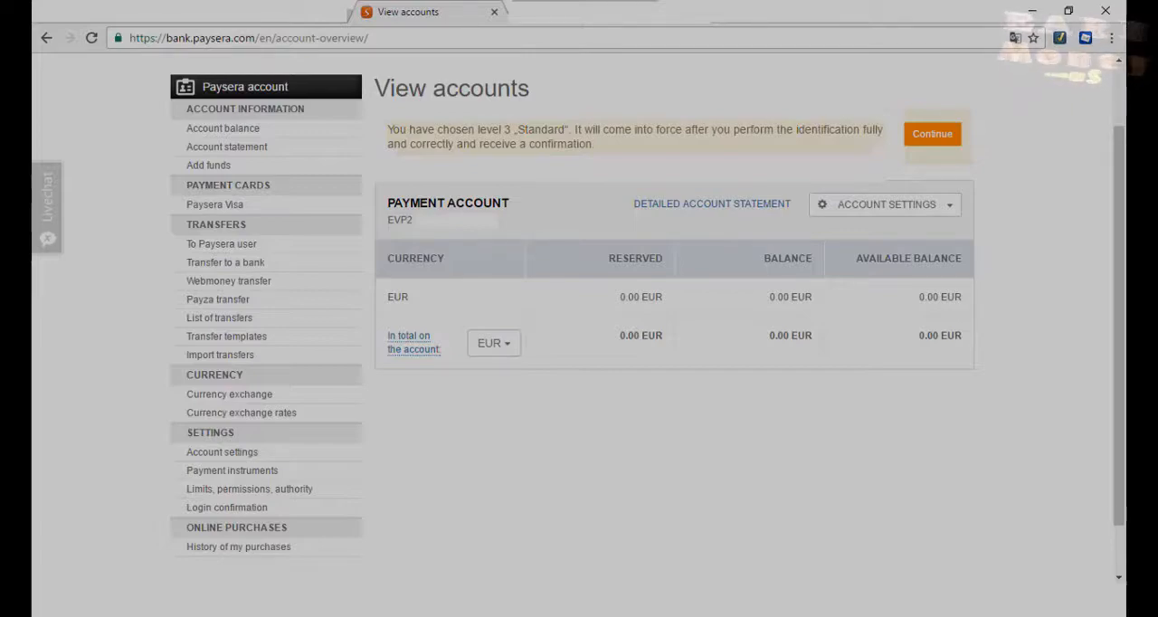
Continue the level 3 identification steps, then view the 'Registration successful' email in Gmail.
click(932, 133)
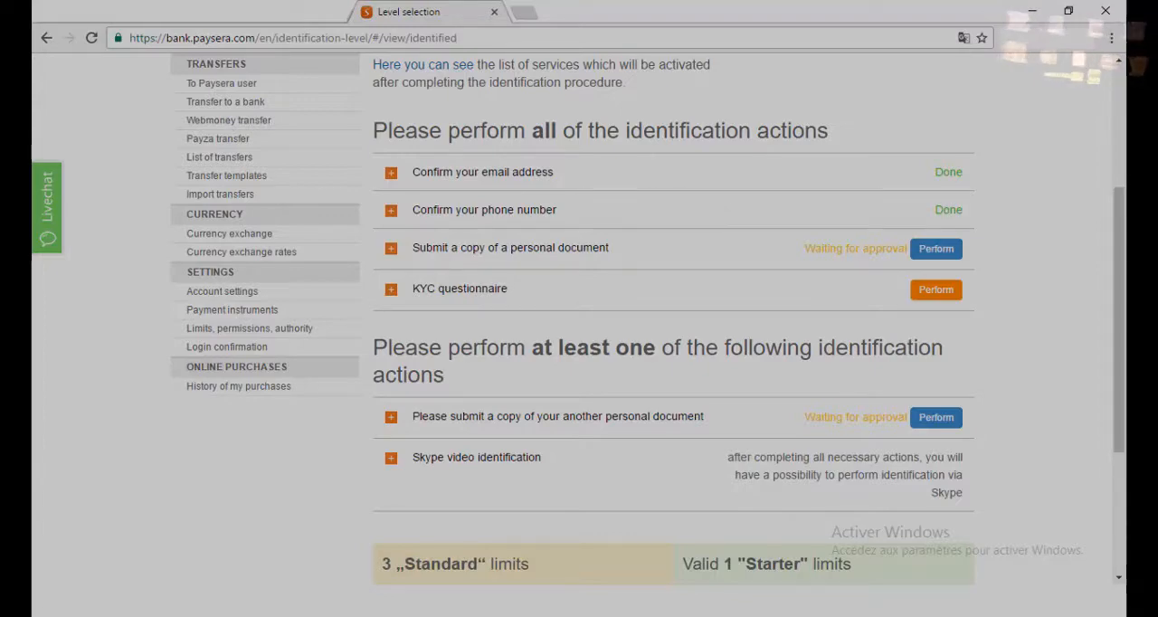
click(584, 12)
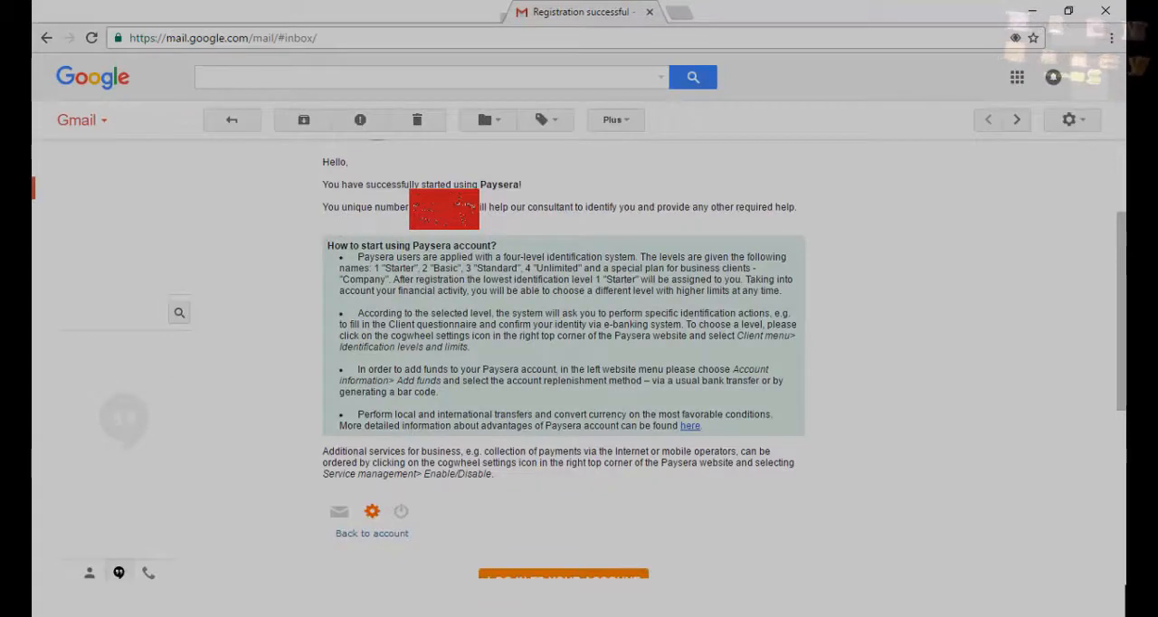